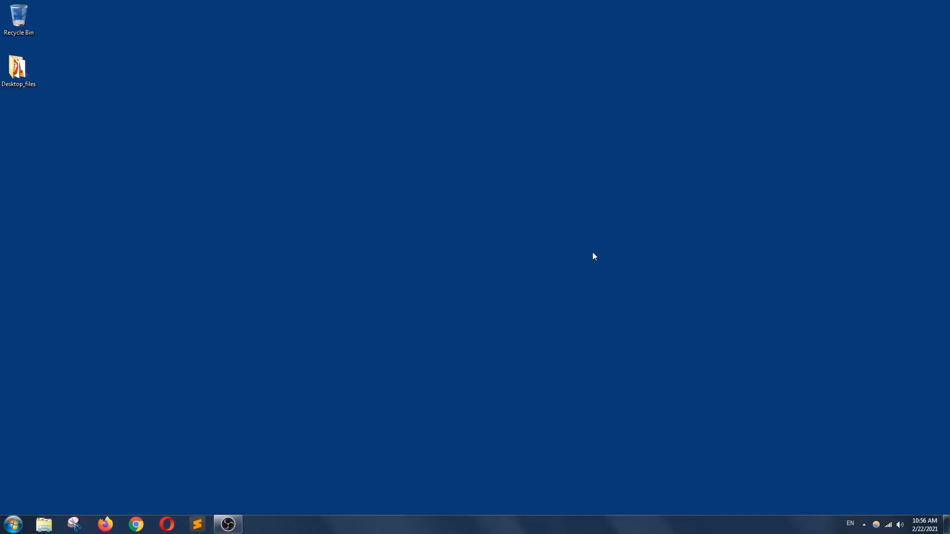
# Launch Sublime Text and save the new empty file as hello.c on the Desktop.
pyautogui.click(195, 523)
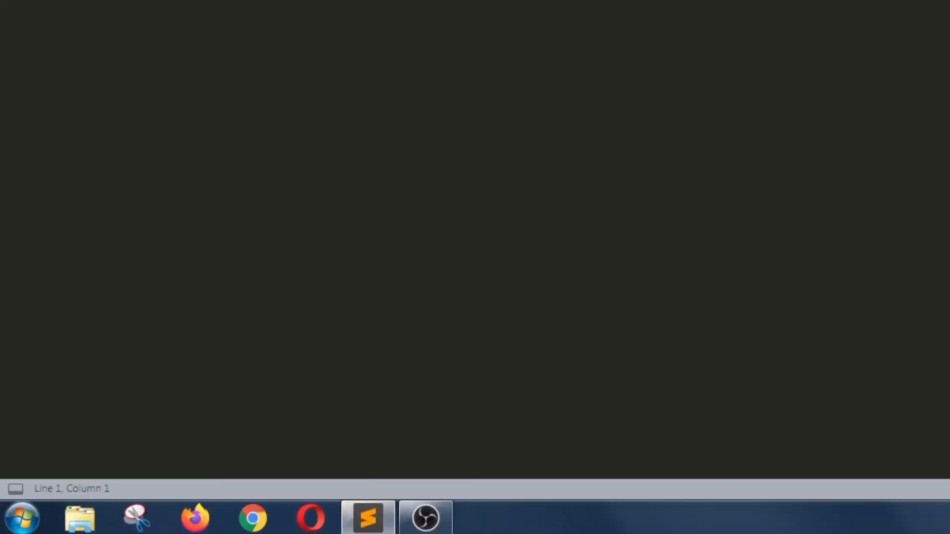
pyautogui.click(11, 27)
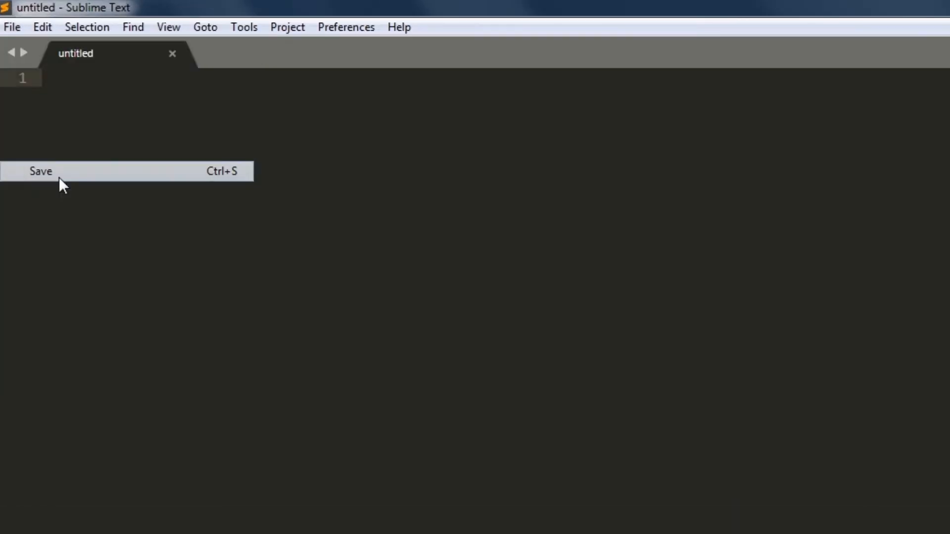
pyautogui.click(40, 173)
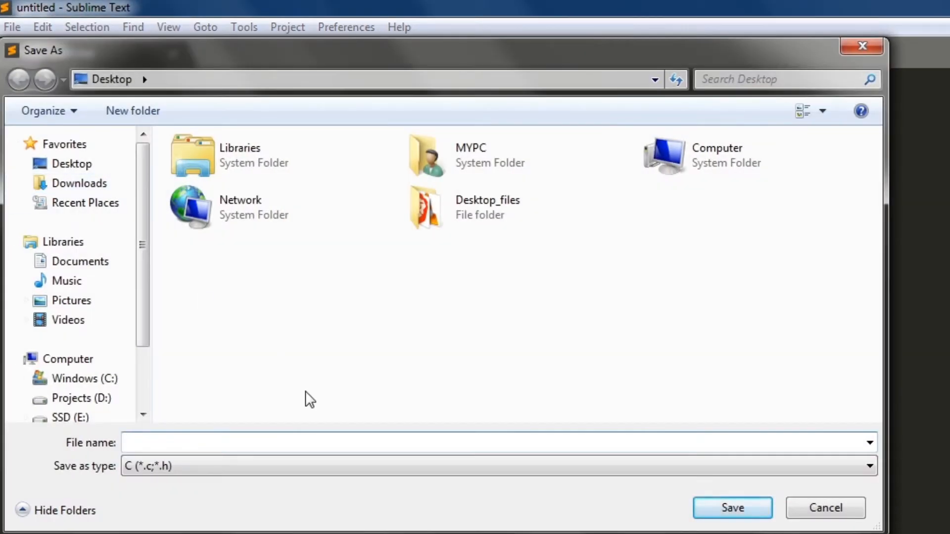
pyautogui.write('hell')
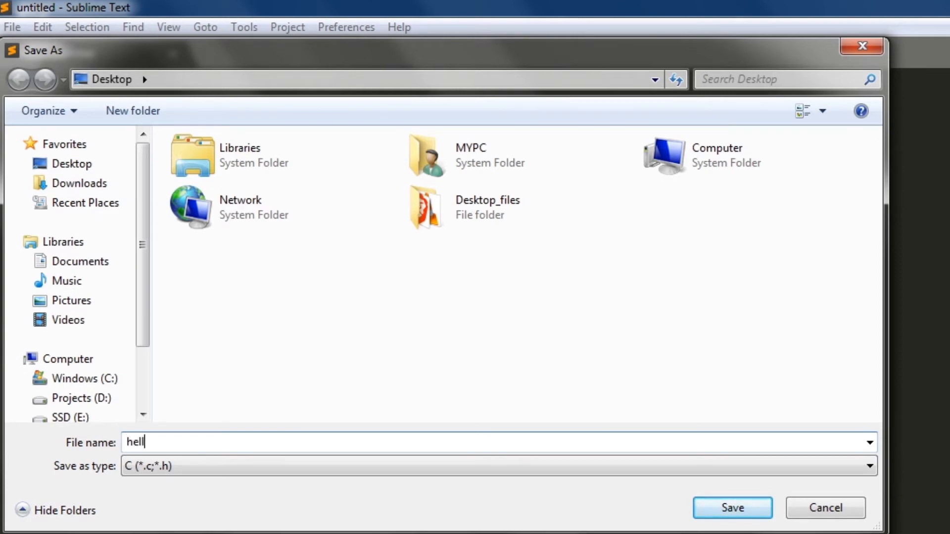
pyautogui.click(733, 509)
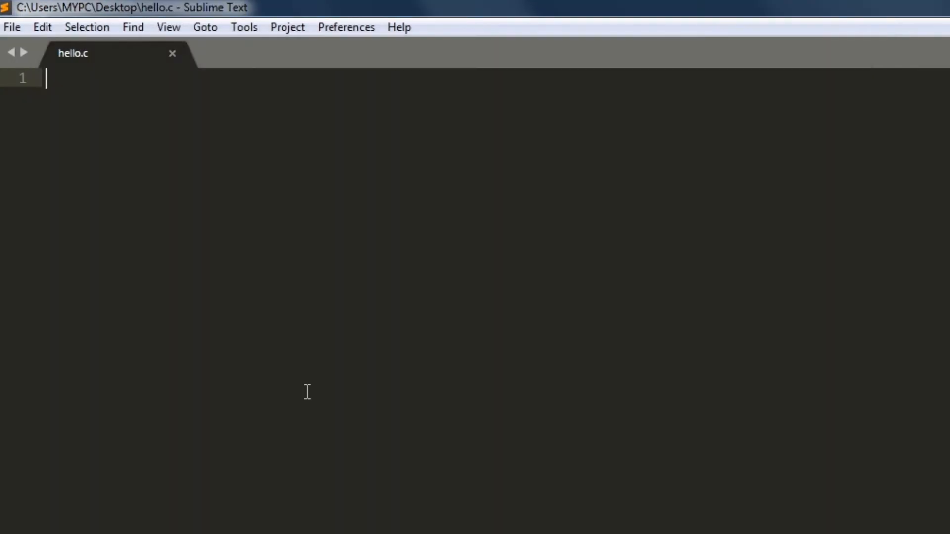
# Write #include<stdio.h> and an int main(){} body beginning a printf call.
pyautogui.write('#include<>')
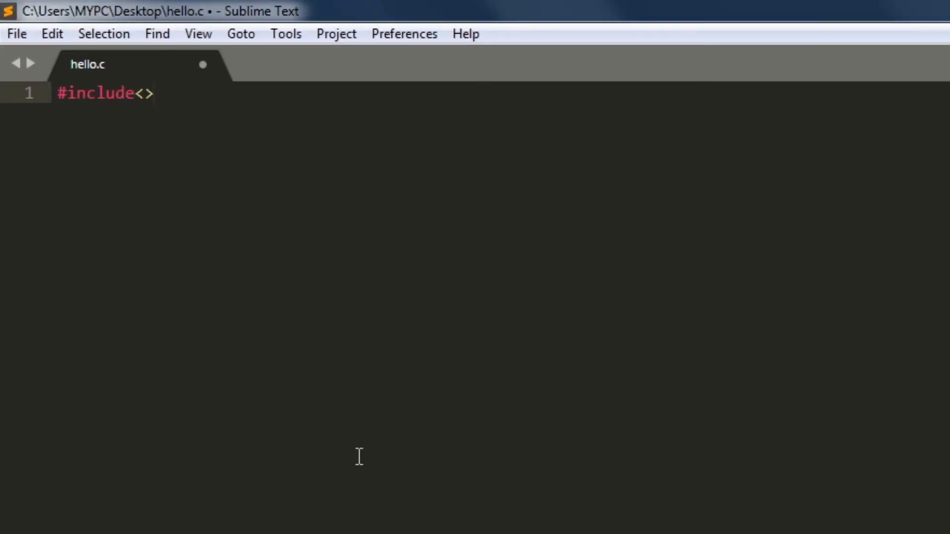
pyautogui.write('stdio.h')
pyautogui.write('int')
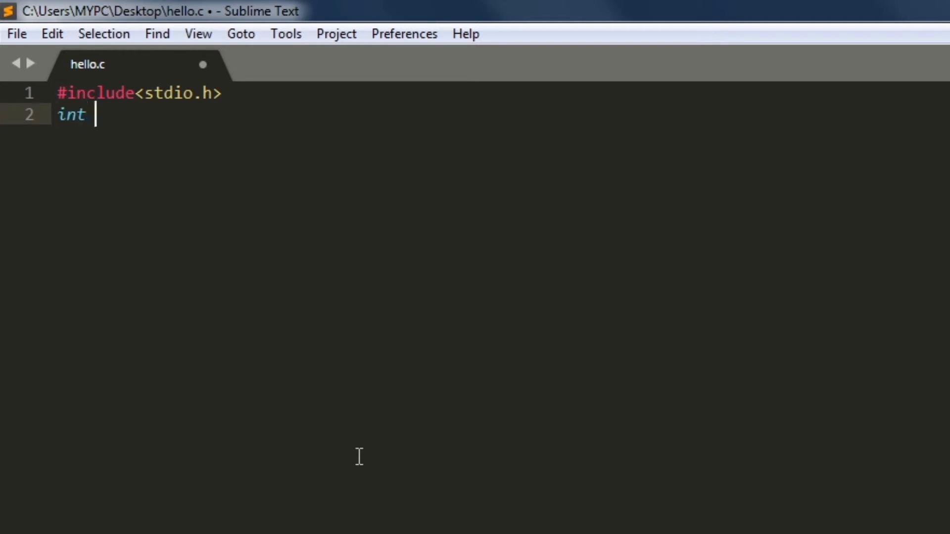
pyautogui.write('main(){}')
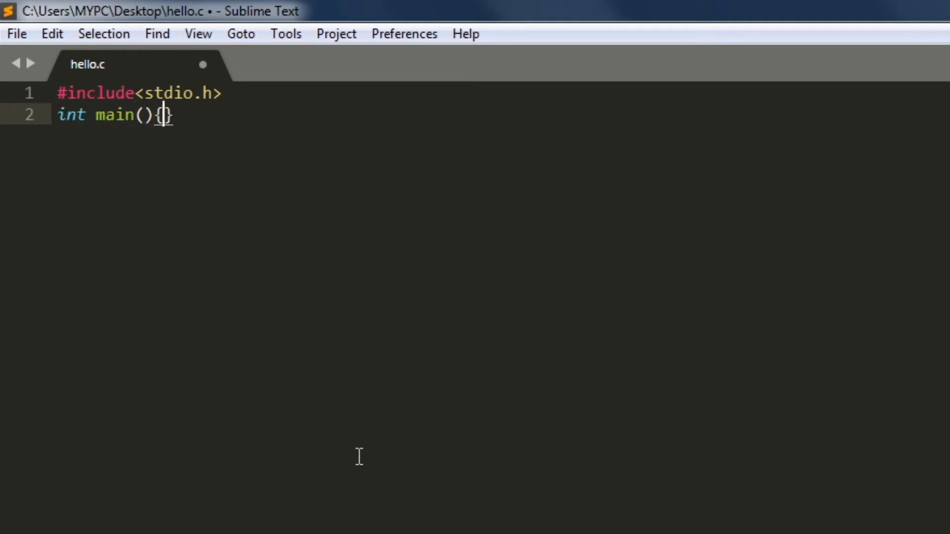
pyautogui.write('printf(')
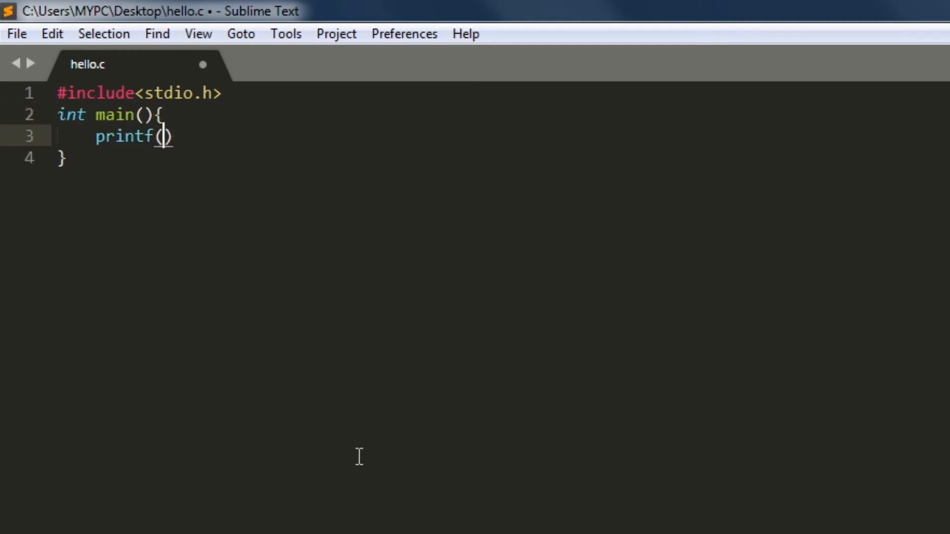
# Complete printf("Hello World!\n"); and return 0; to finish the program.
pyautogui.write('"Hello "')
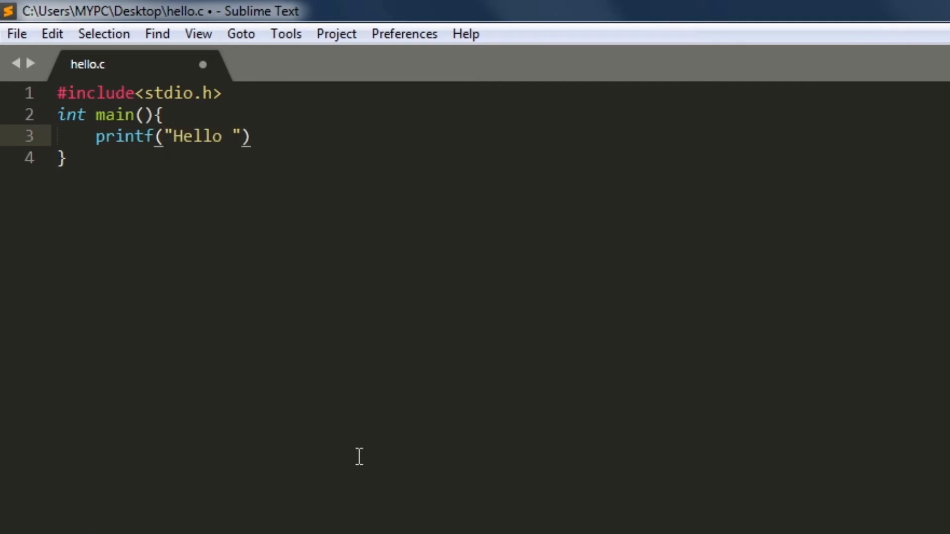
pyautogui.write('World!')
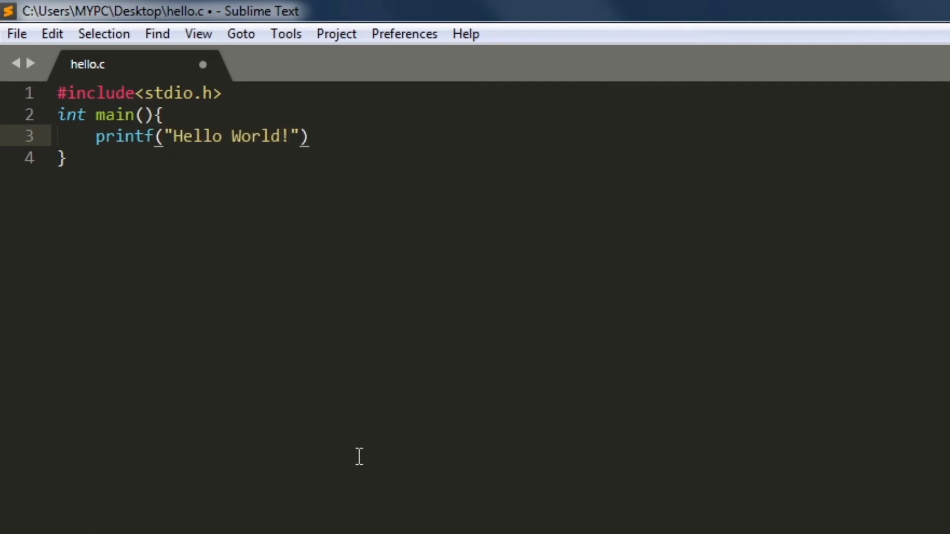
pyautogui.write('\\n')
pyautogui.write('return')
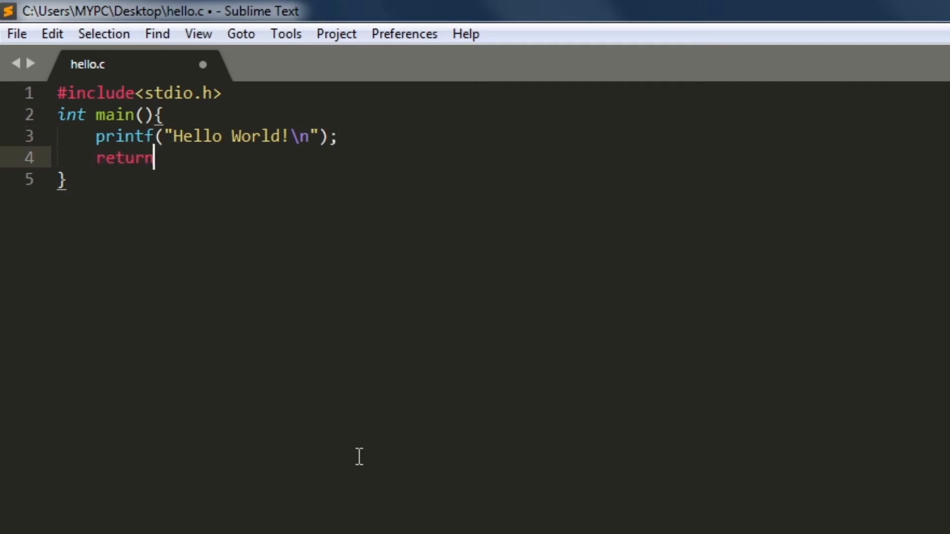
pyautogui.write('0;')
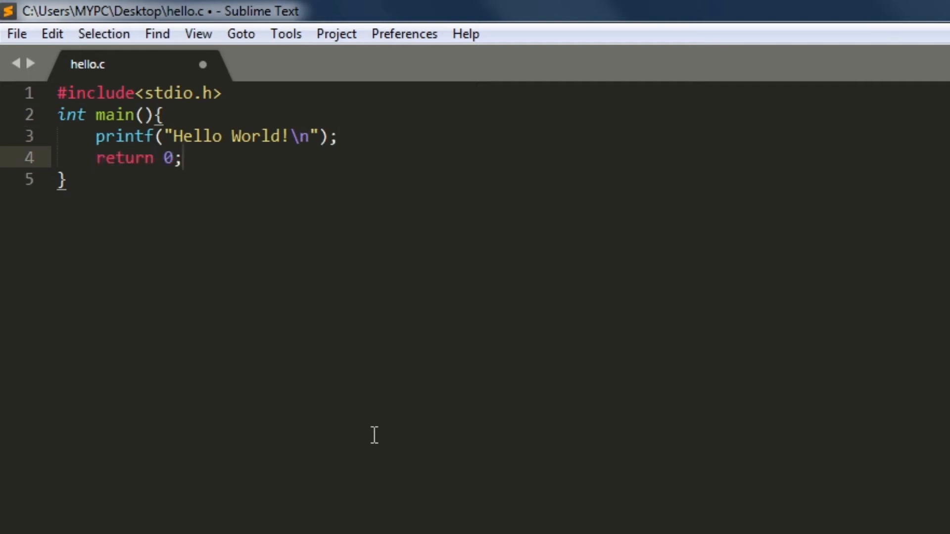
# Save hello.c from the File menu and exit Sublime Text.
pyautogui.click(19, 34)
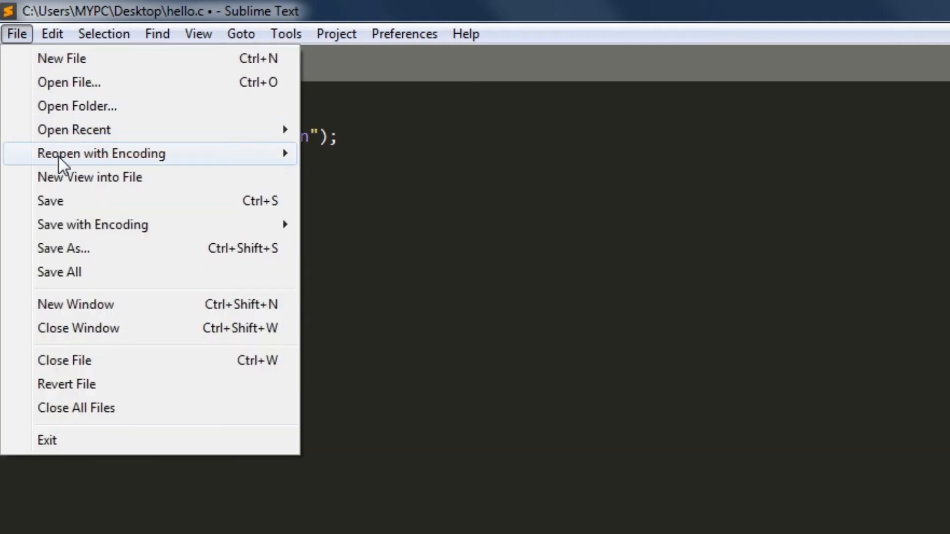
pyautogui.click(18, 34)
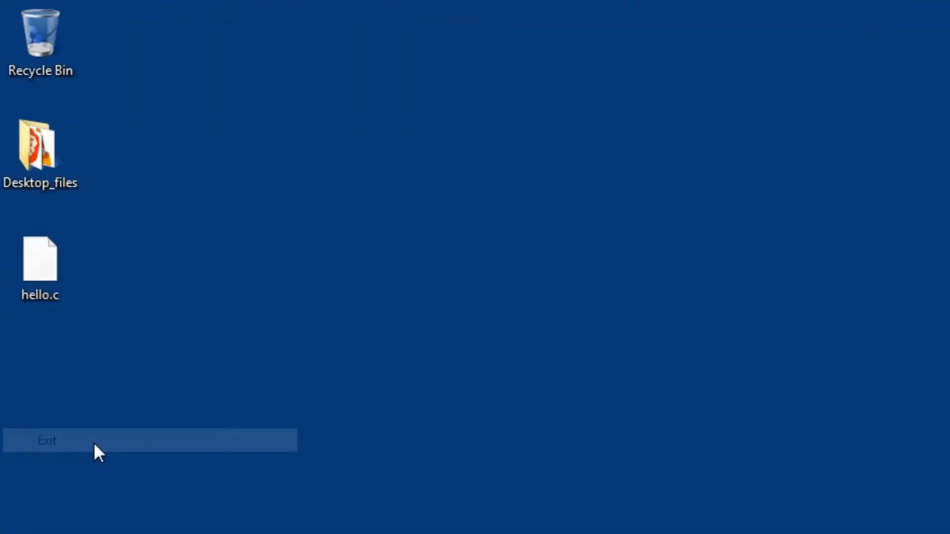
pyautogui.click(48, 441)
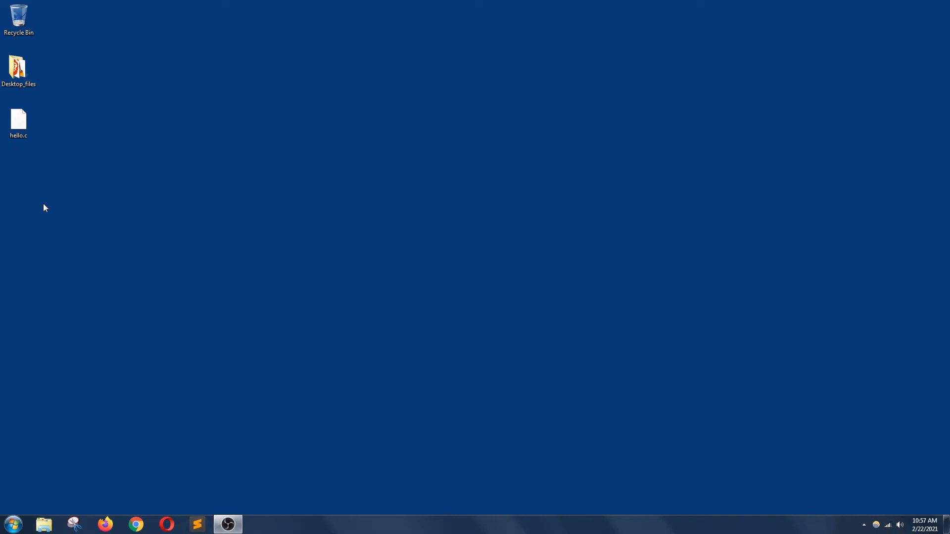
# Search the Start Menu for cmd and launch a Command Prompt window.
pyautogui.click(14, 523)
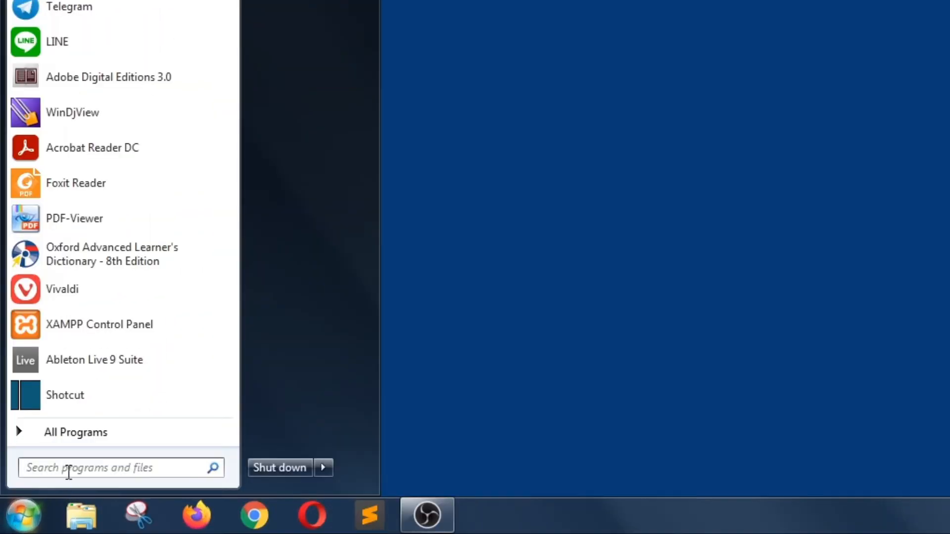
pyautogui.write('cmd')
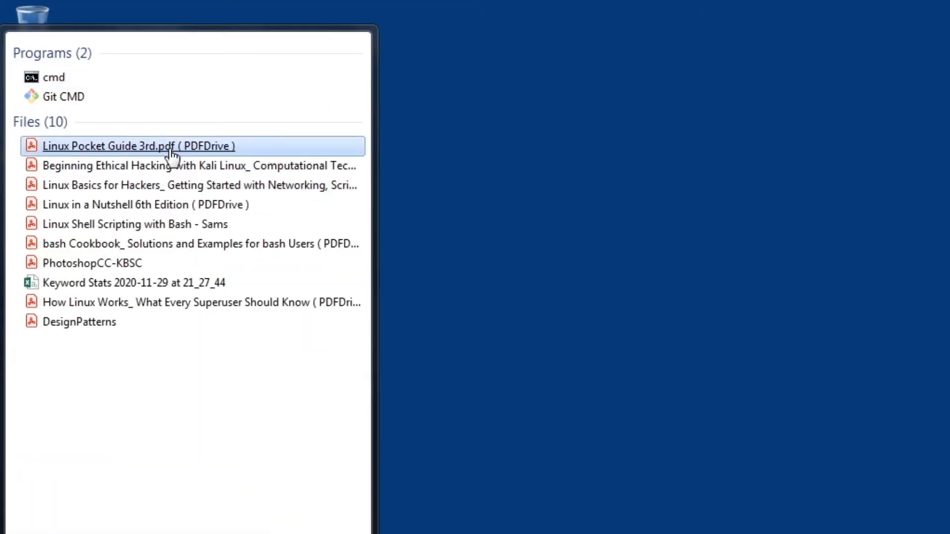
pyautogui.click(55, 77)
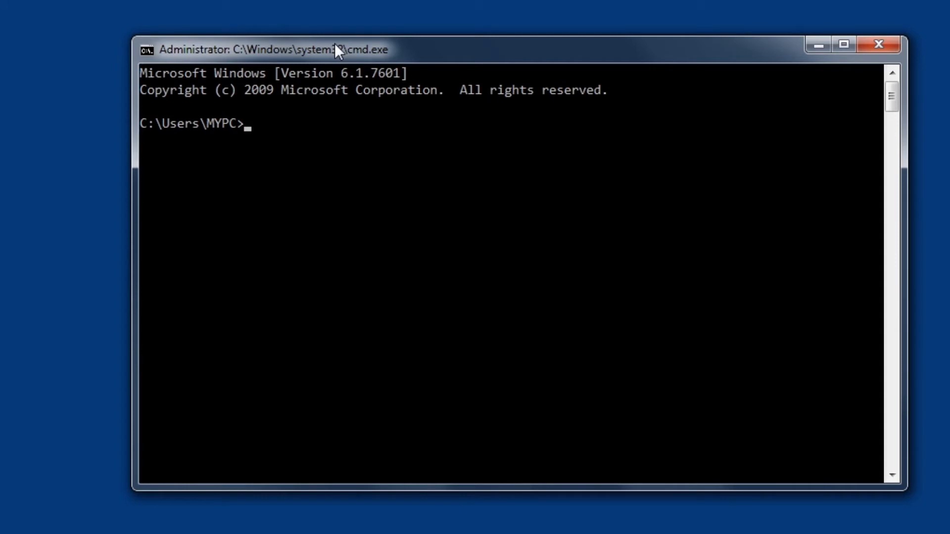
pyautogui.moveTo(284, 217)
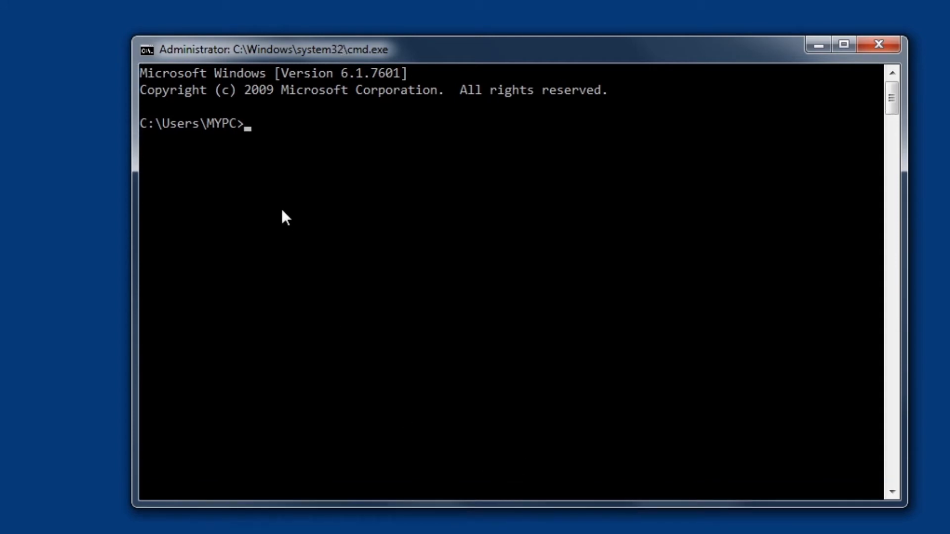
# Run cd desktop to move into the Desktop folder, beginning the gcc command.
pyautogui.write('cd')
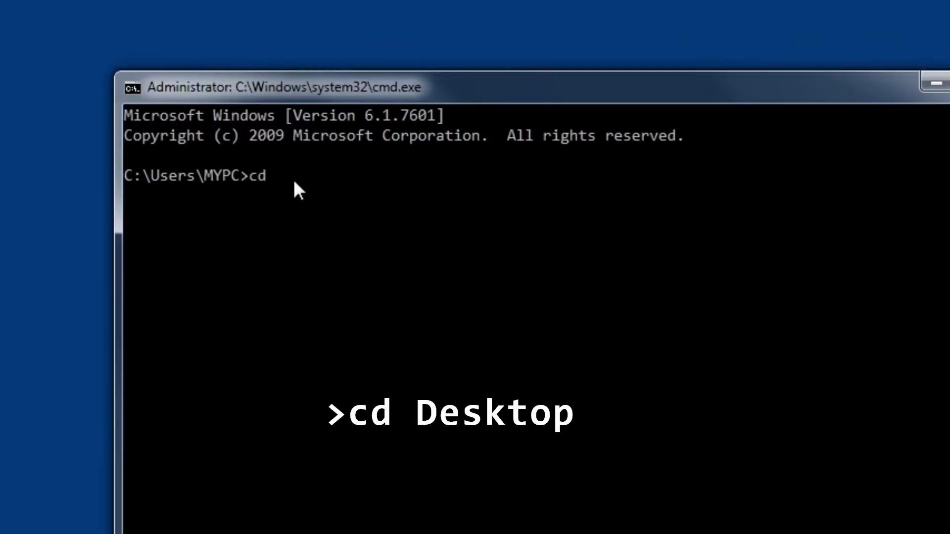
pyautogui.write('deskto')
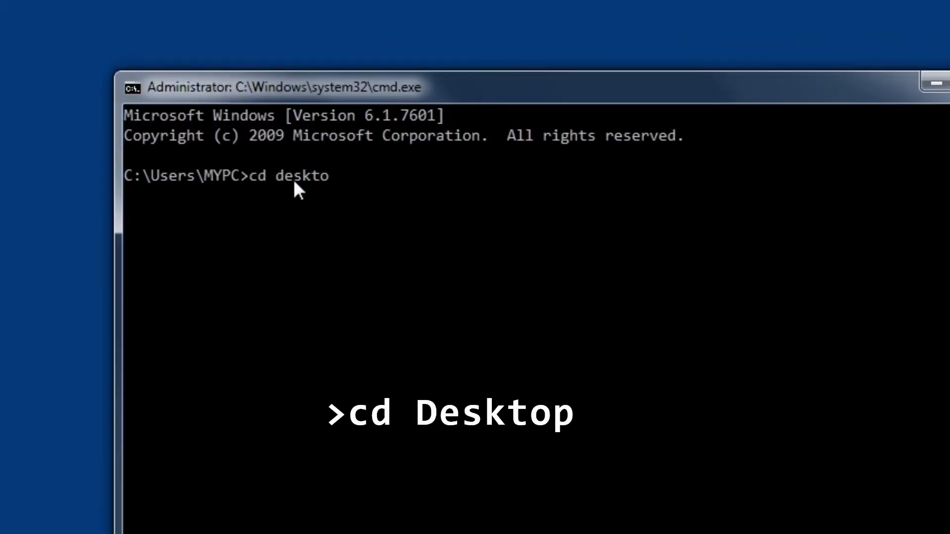
pyautogui.press('Enter')
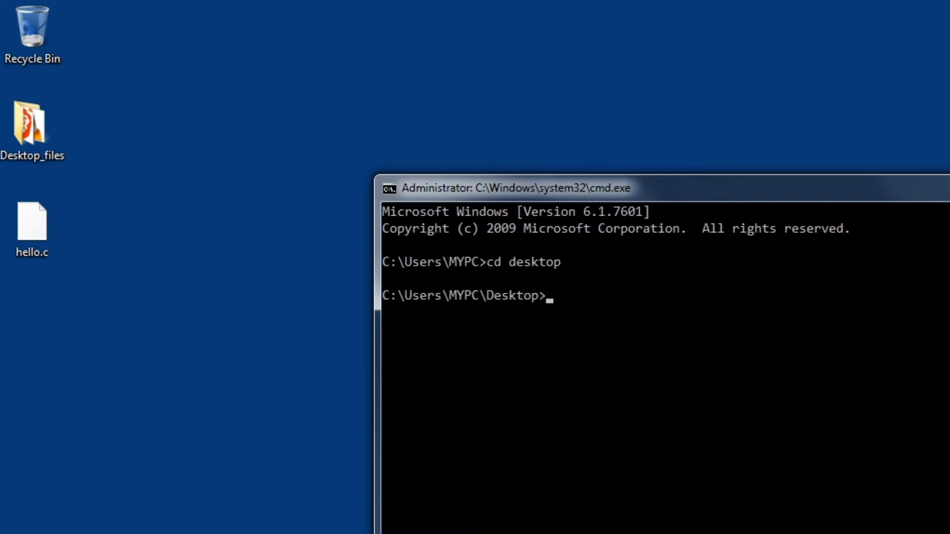
pyautogui.write('gcc')
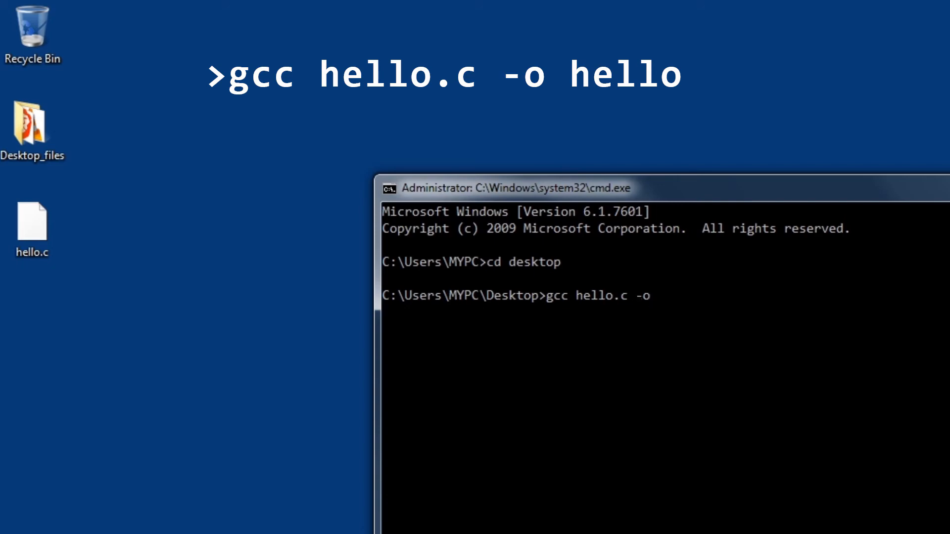
# Run gcc hello.c -o hello to compile the program into a hello executable.
pyautogui.write('hello')
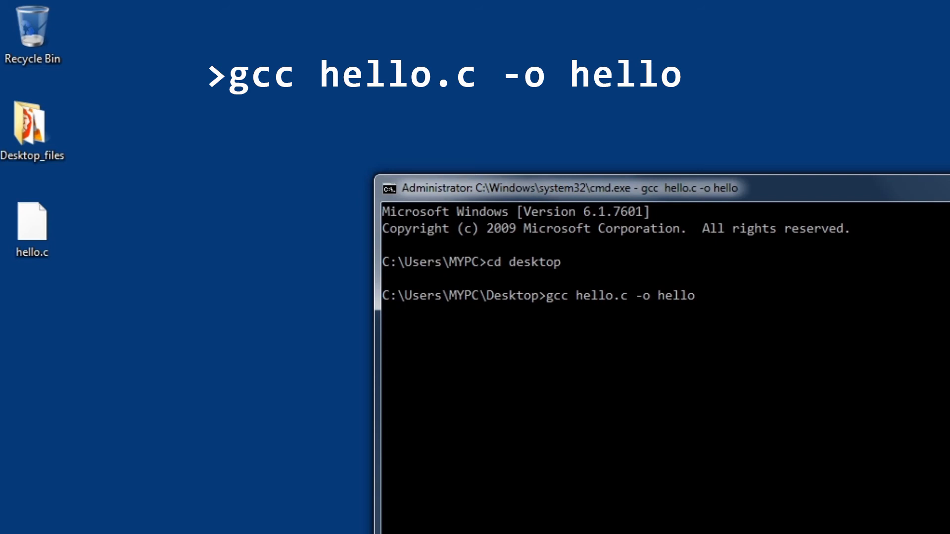
pyautogui.press('Enter')
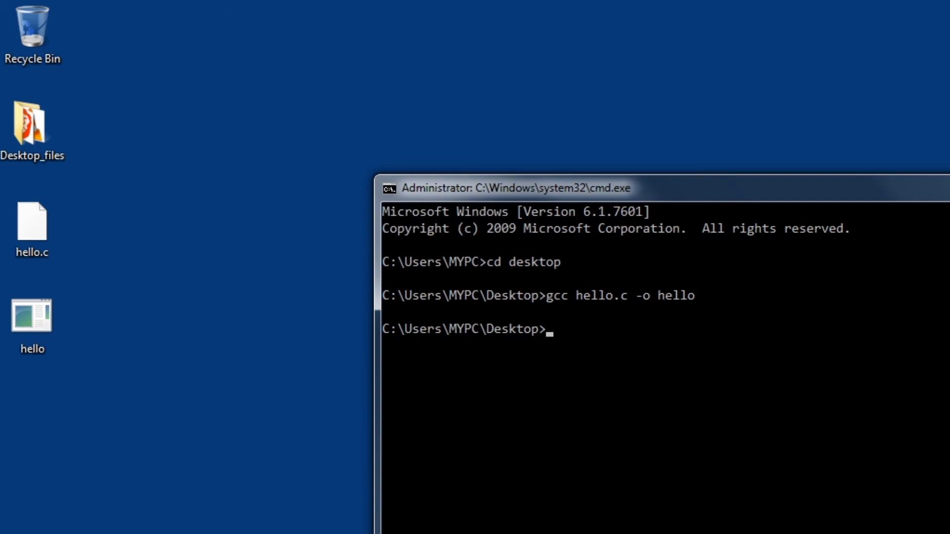
# Run hello to print Hello World!, then enter exit at the prompt.
pyautogui.write('hello')
pyautogui.write('cls')
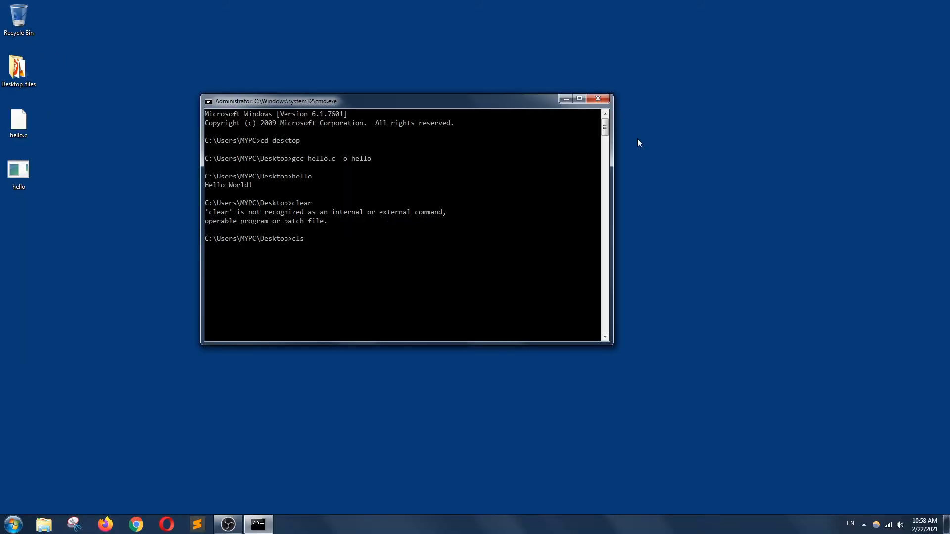
pyautogui.write('exit')
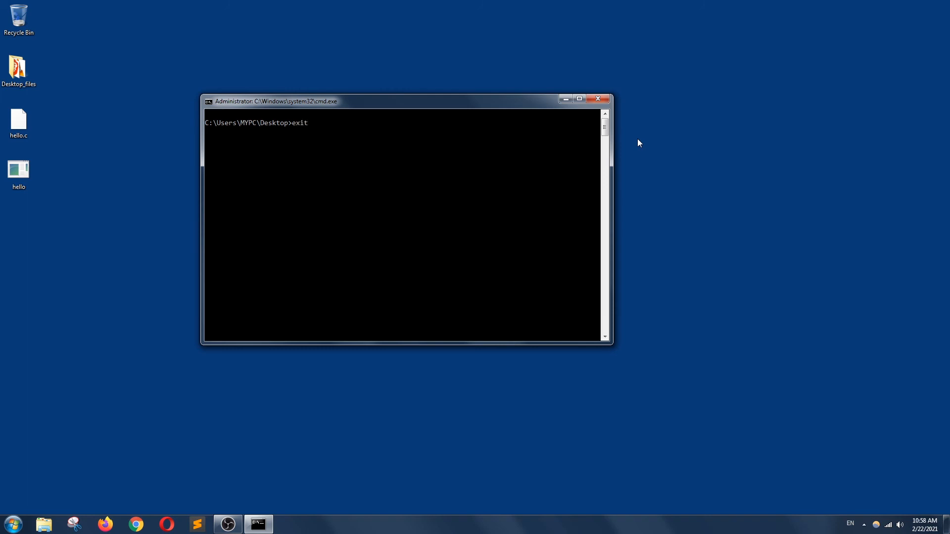